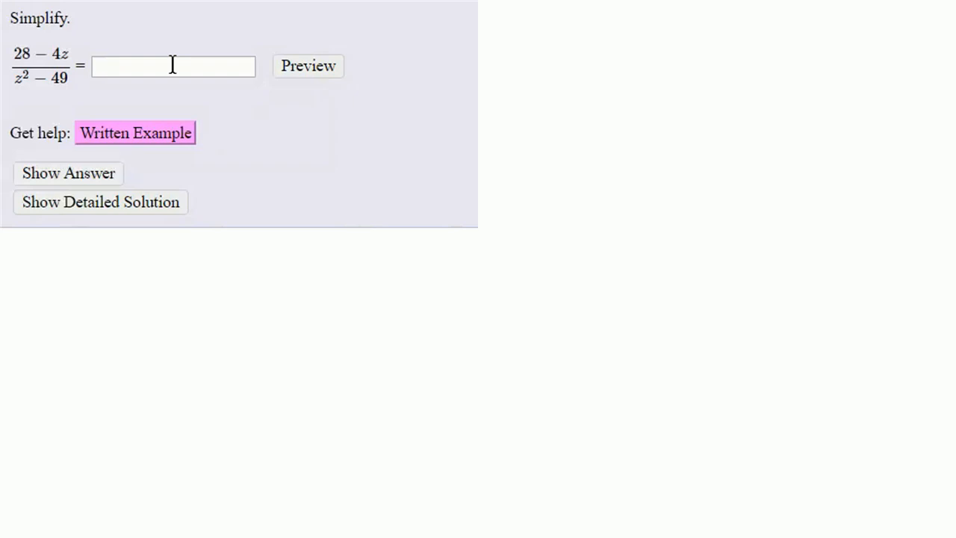
# Step: Reveal the worked simplification of (28−4z)/(z²−49) down to −4/(z+7)
pyautogui.click(307, 66)
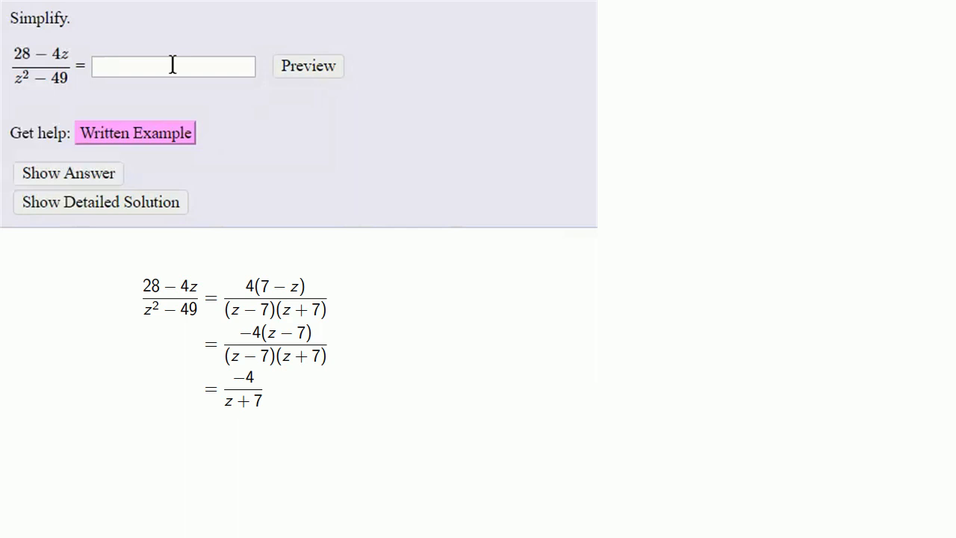
# Step: Focus the answer field and launch its equation editor, still empty
pyautogui.click(173, 65)
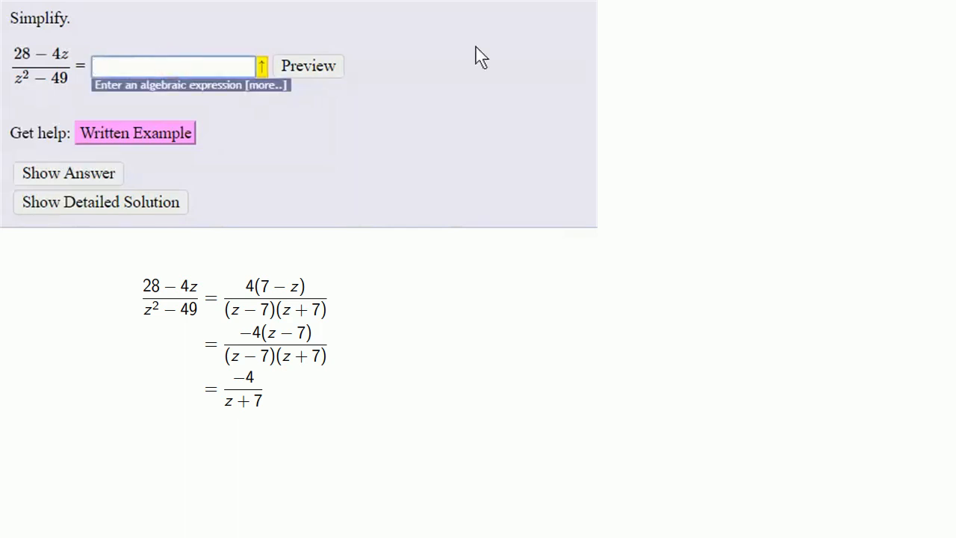
pyautogui.click(254, 66)
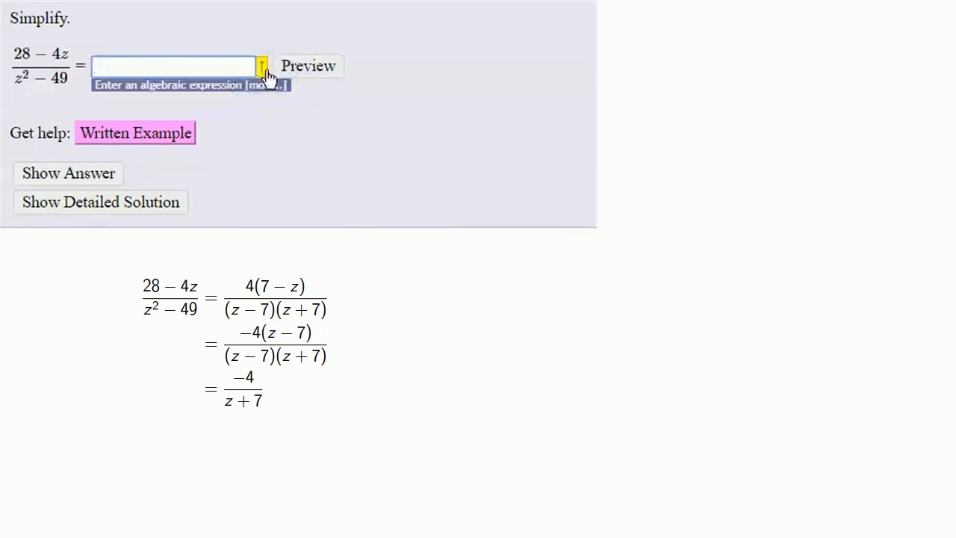
pyautogui.click(174, 65)
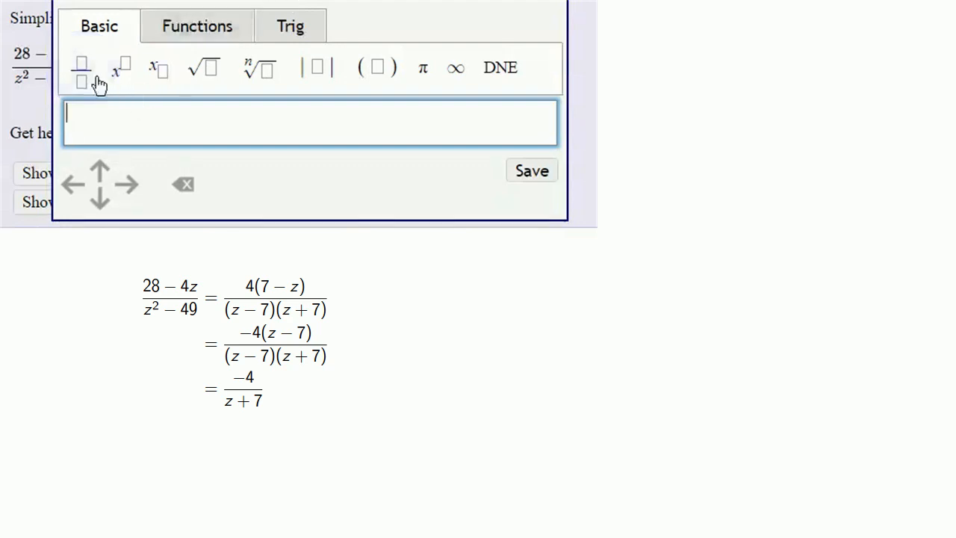
# Step: Build the fraction −4 over z+7 and save it as (-4)/(z+7), preview syntax ok
pyautogui.click(80, 68)
pyautogui.write('-4')
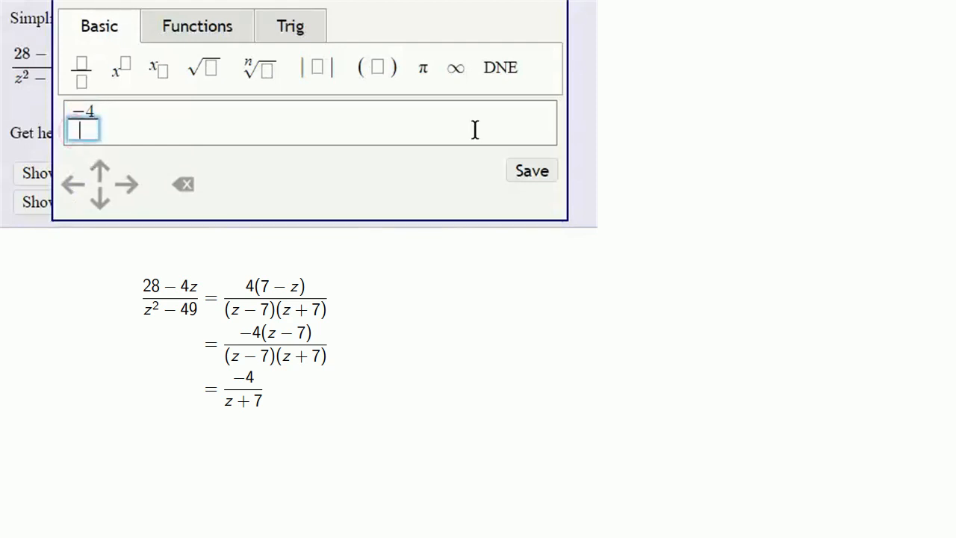
pyautogui.write('z+7')
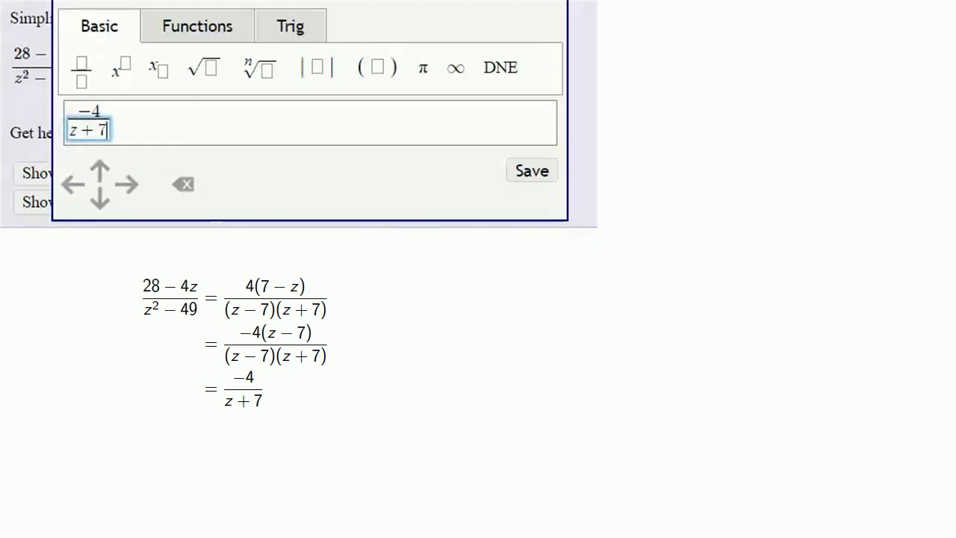
pyautogui.click(532, 171)
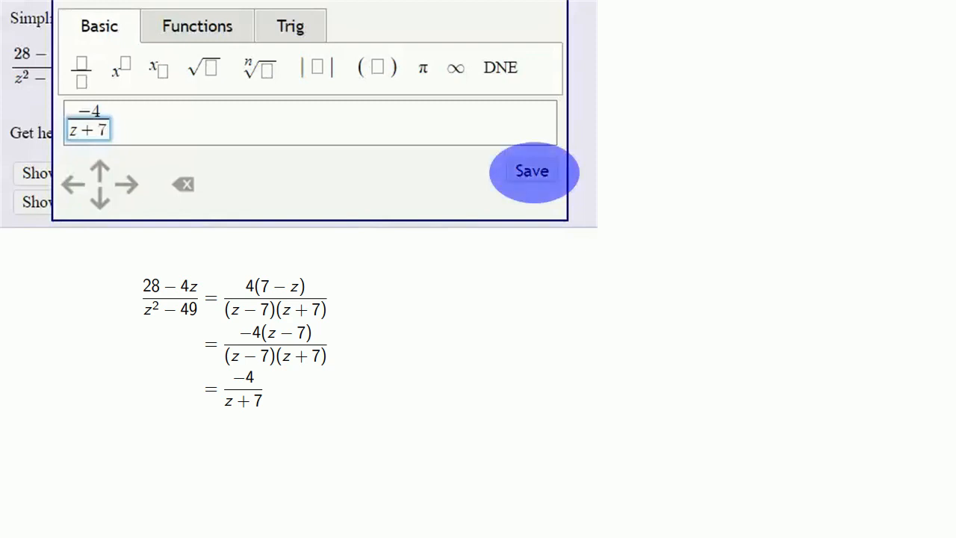
pyautogui.click(532, 170)
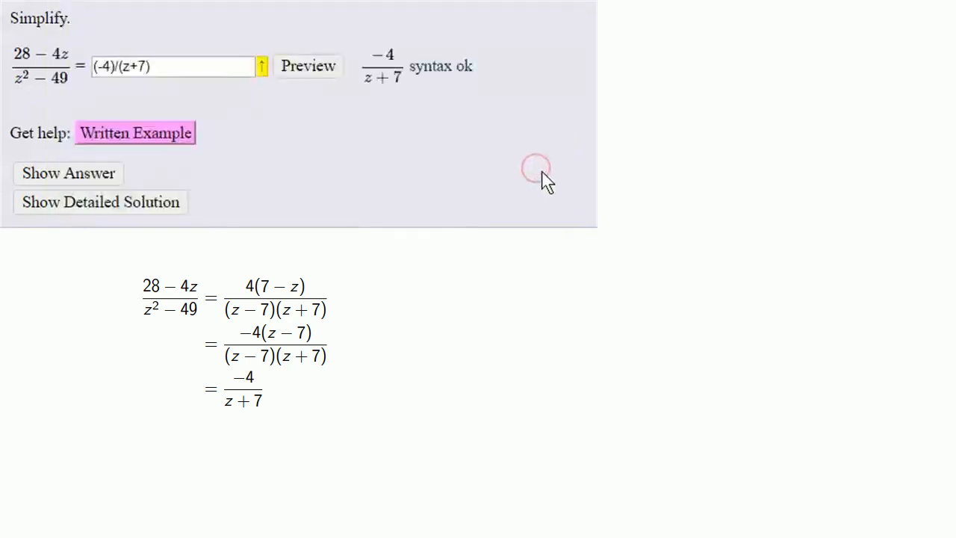